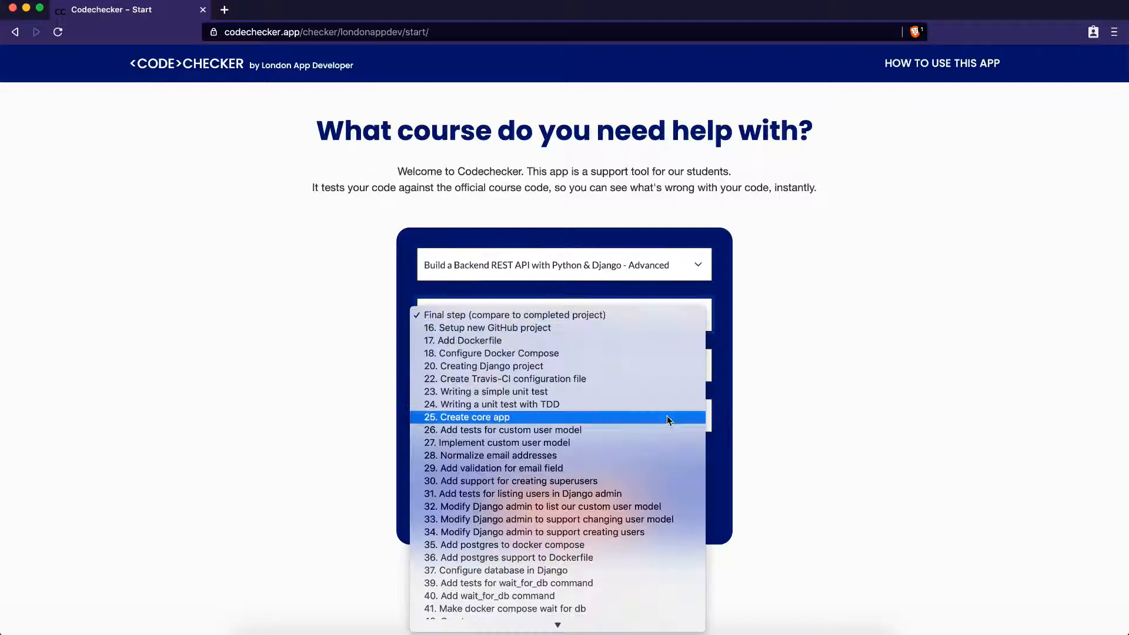
Check the test-4 repository against step 27 and reveal the app/.flake8 side-by-side diff
left_click(496, 442)
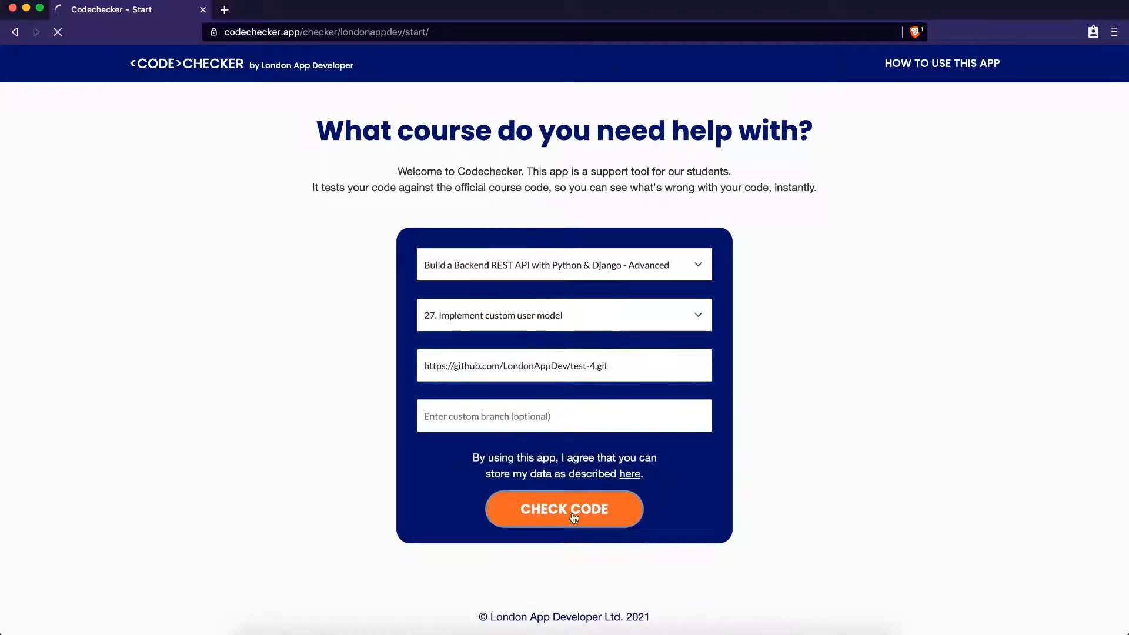
left_click(563, 509)
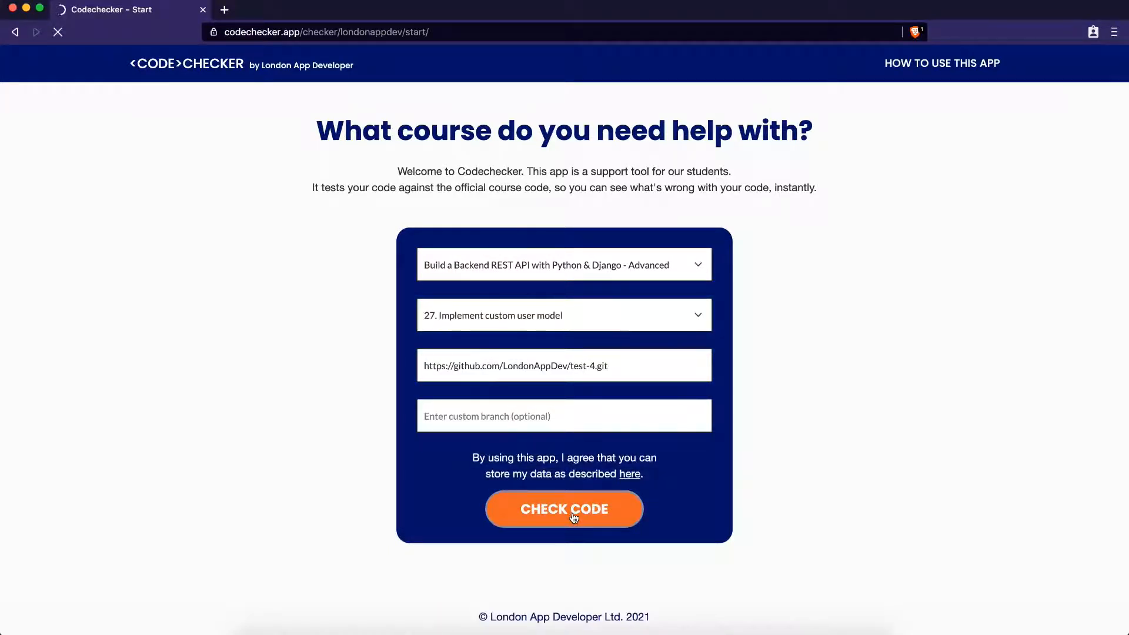
left_click(563, 509)
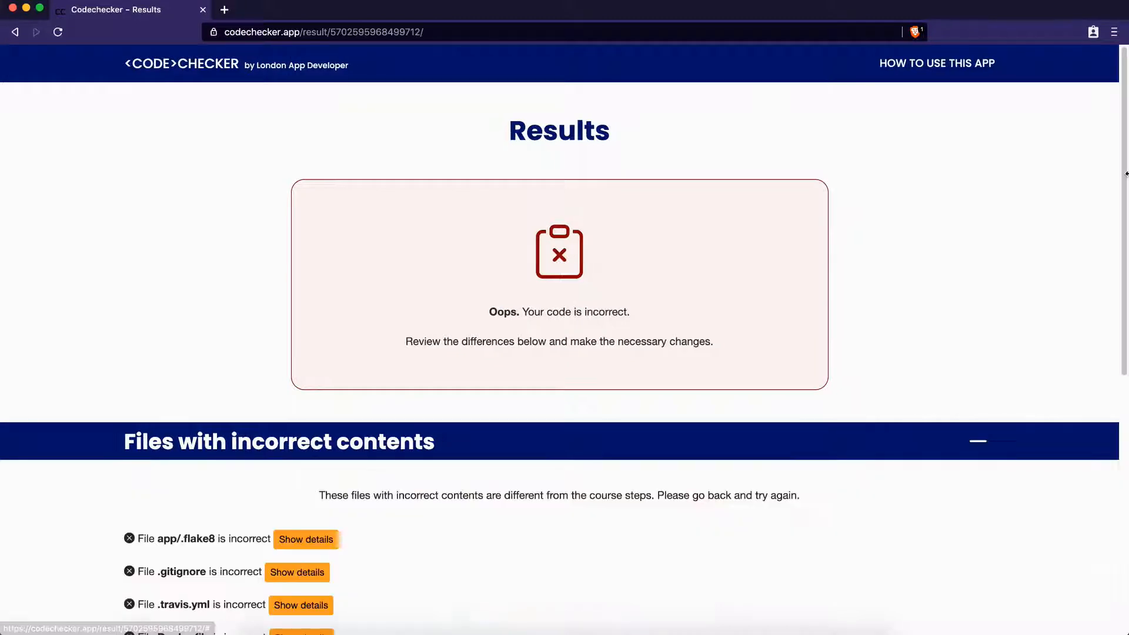
left_click(305, 540)
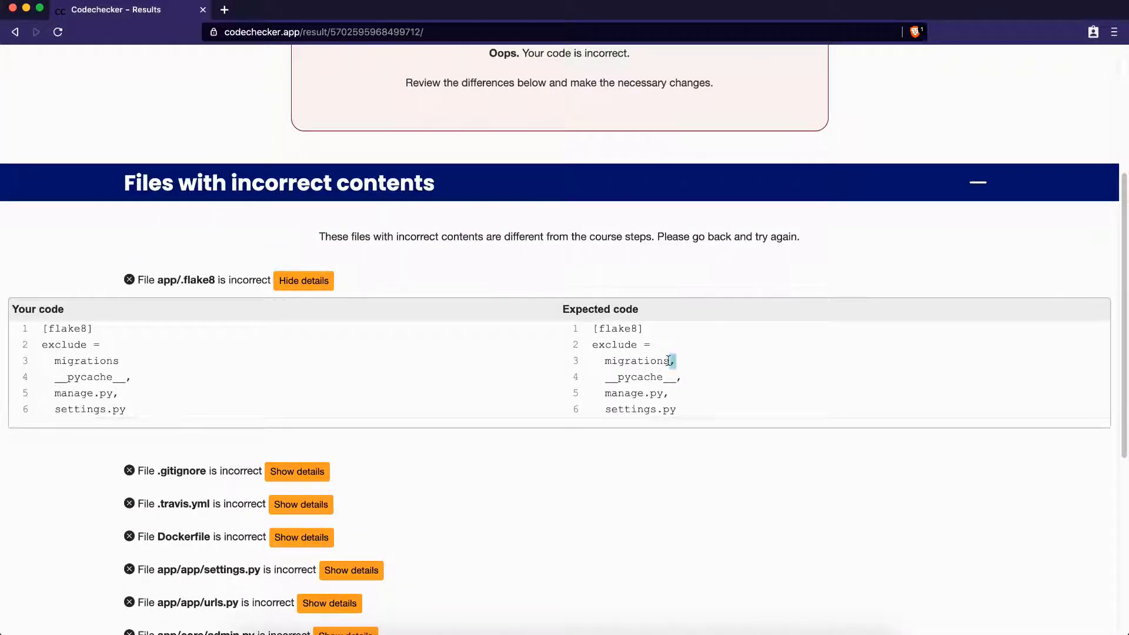
scroll("down", 3)
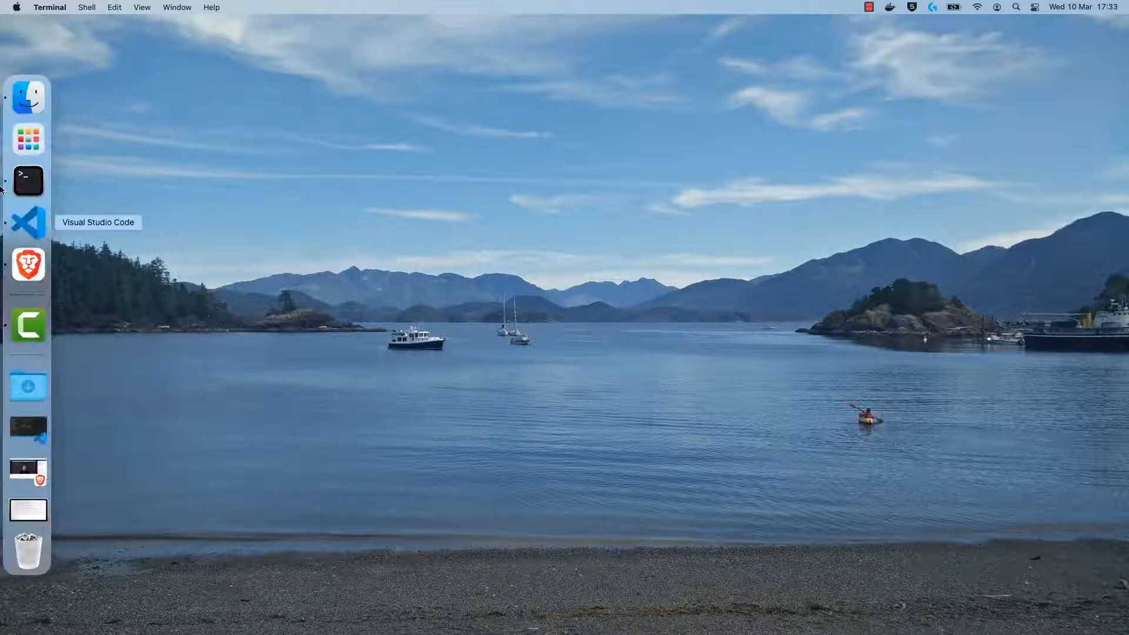
Commit the recipe-app-api changes as "Updated code" and push them to origin main
left_click(28, 181)
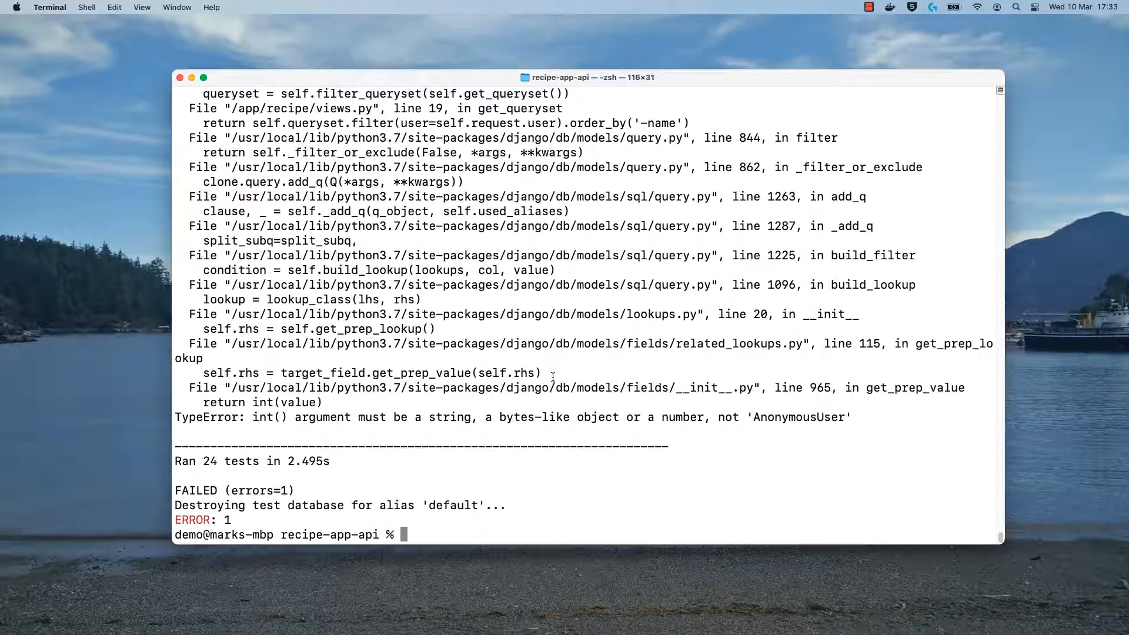
type("git commit -am \"U")
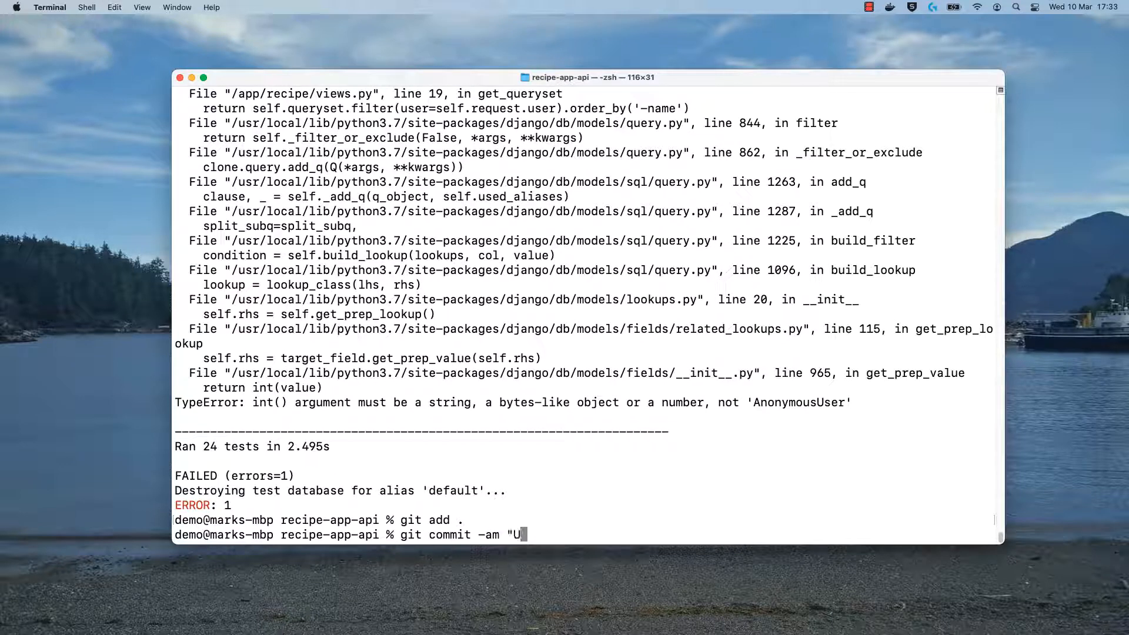
key("Return")
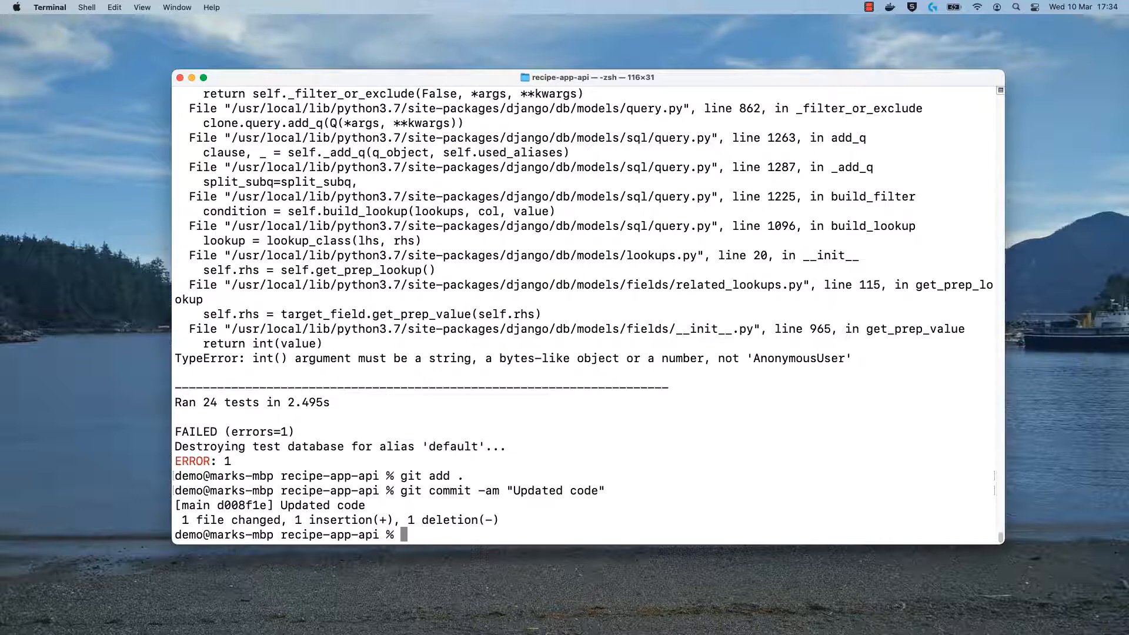
type("git push origin")
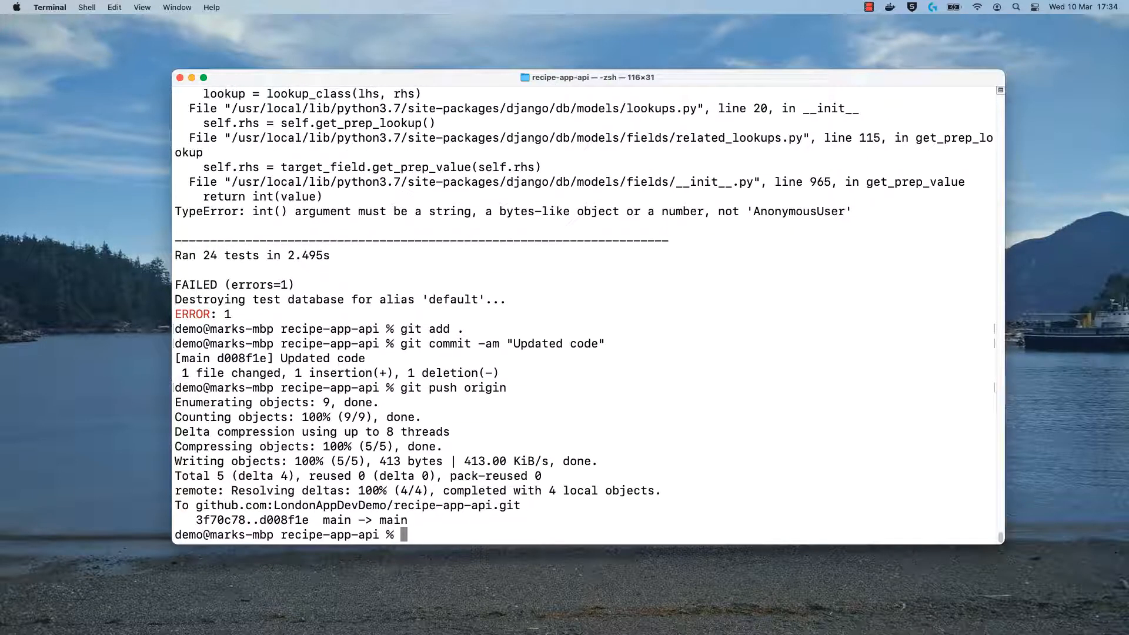
mouse_move(496, 59)
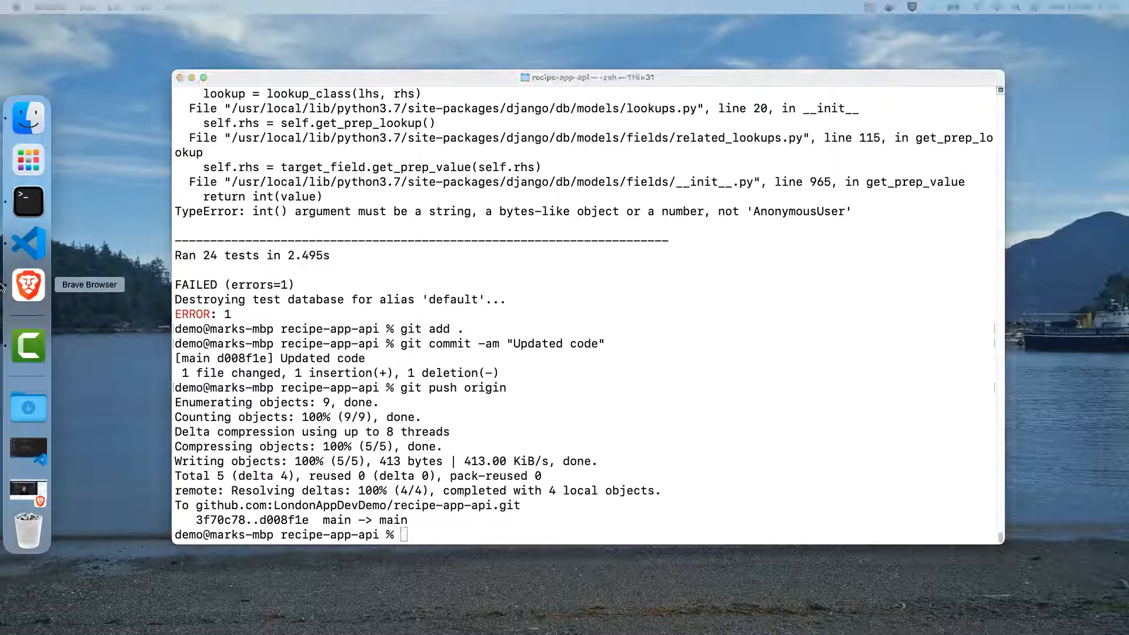
From lecture 54's resources in Udemy, launch the Codechecker CHECK MY CODE link
left_click(28, 285)
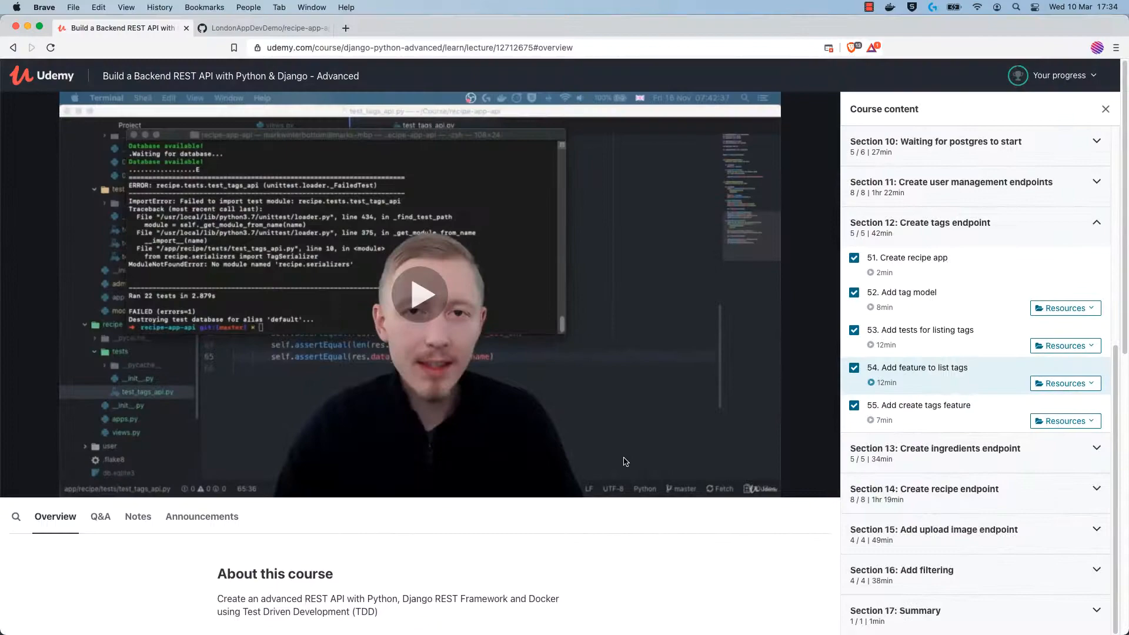
left_click(1065, 383)
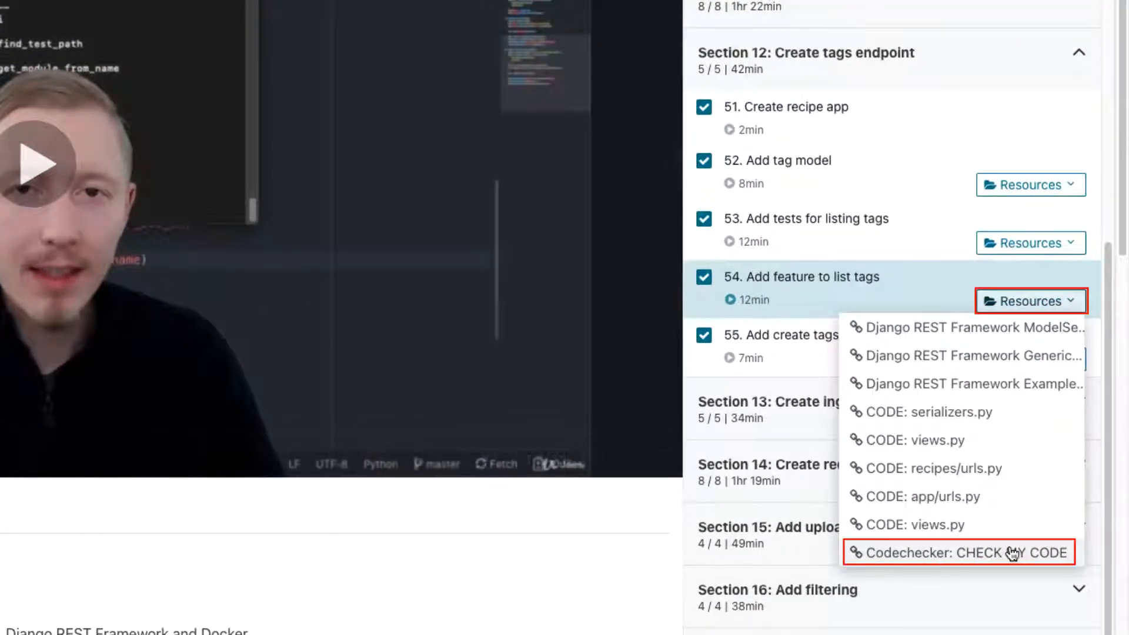
left_click(958, 552)
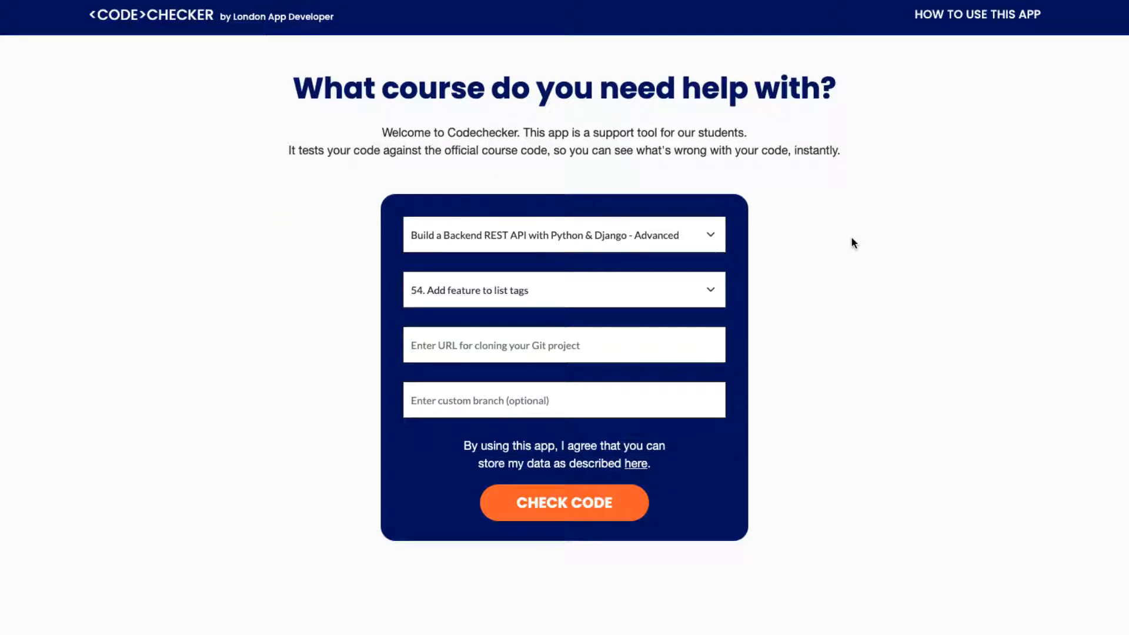
Keep step 54 selected and copy the recipe-app-api HTTPS clone URL from GitHub
left_click(563, 235)
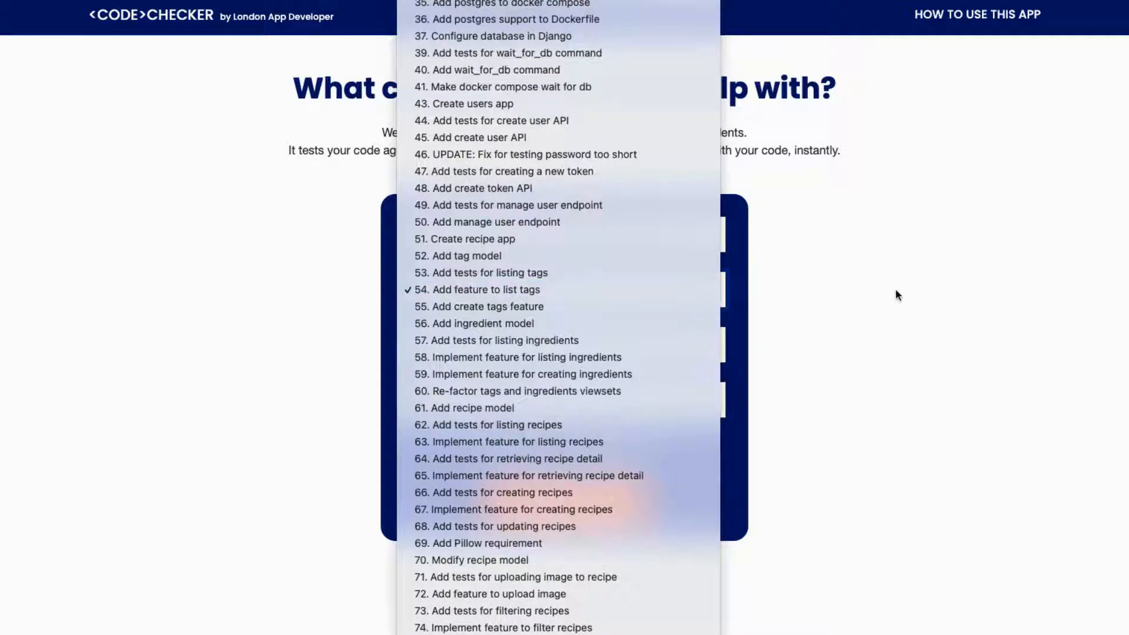
left_click(483, 289)
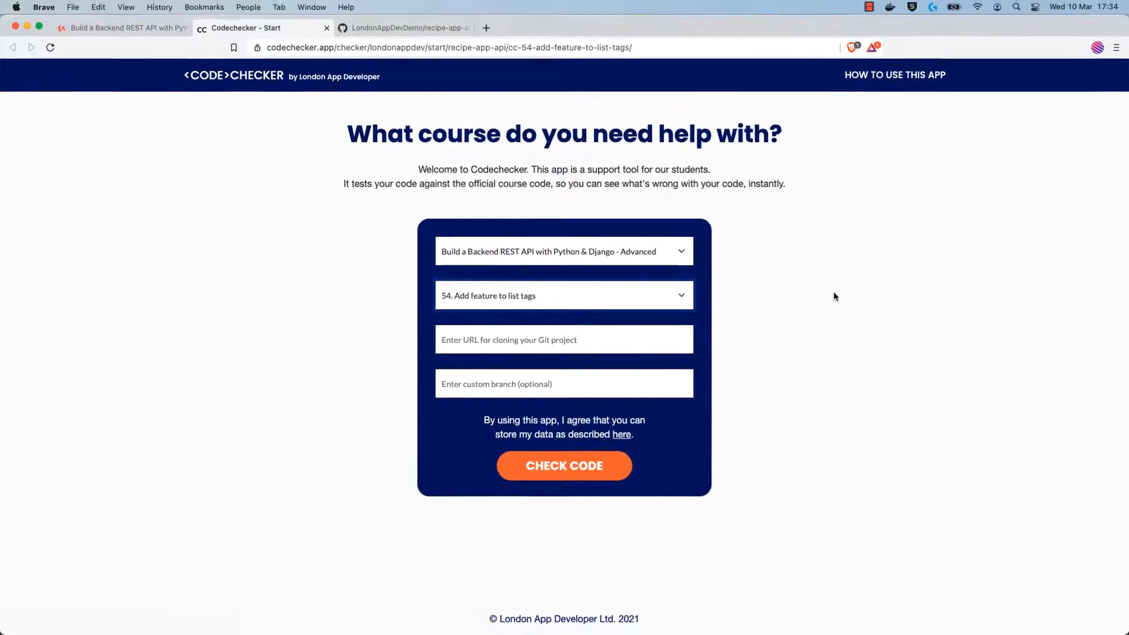
left_click(403, 27)
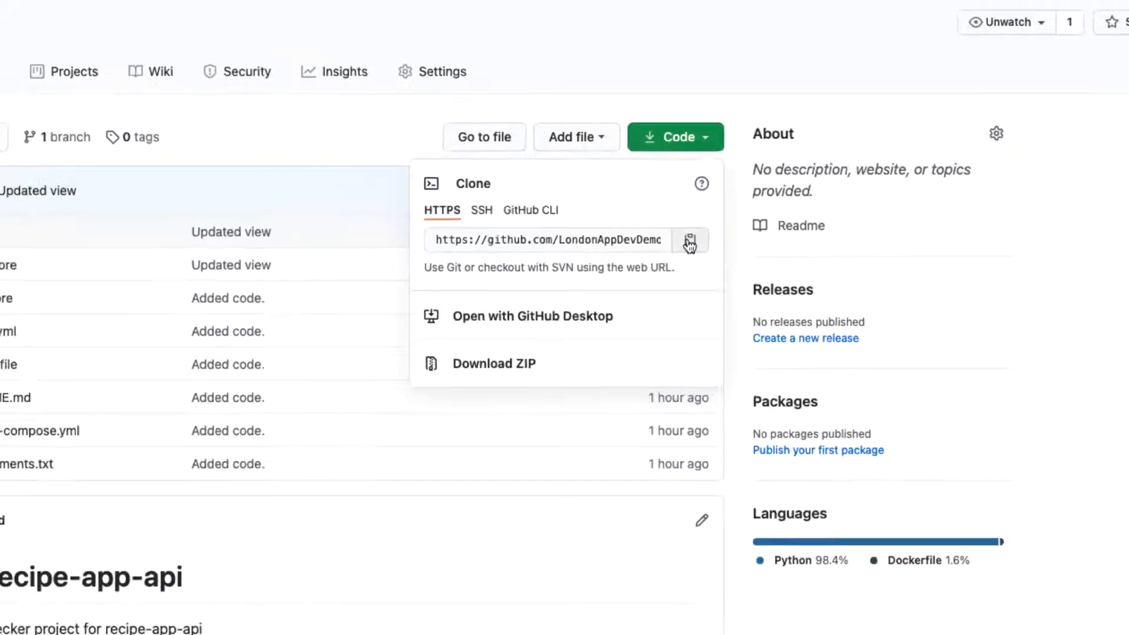
left_click(249, 28)
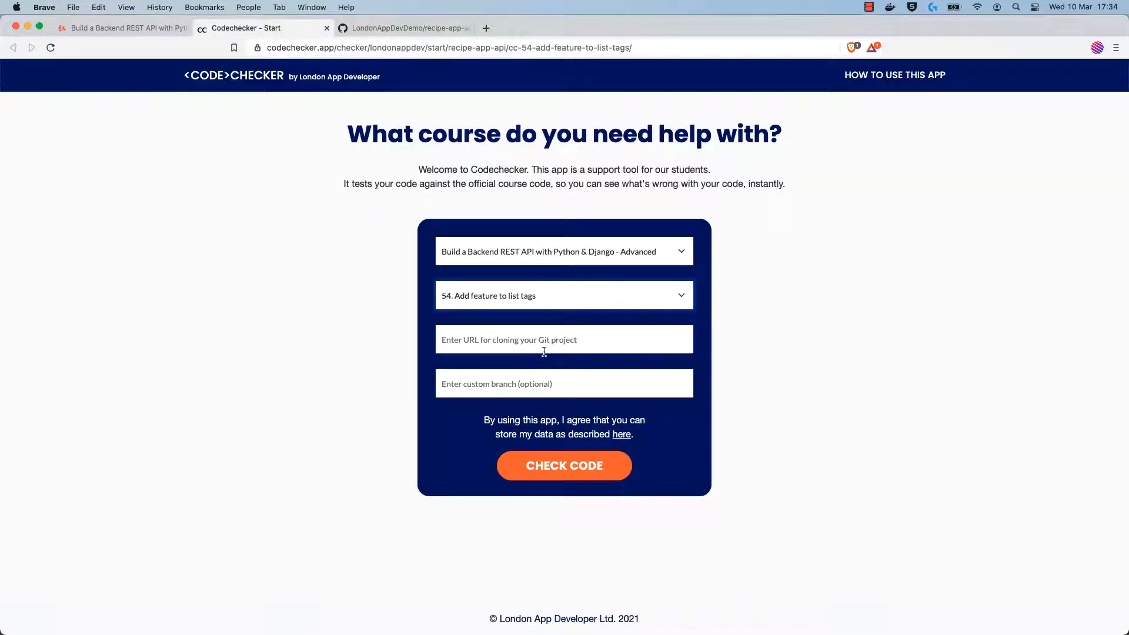
Paste the clone URL into the Git URL field and submit it for checking against step 54
left_click(563, 466)
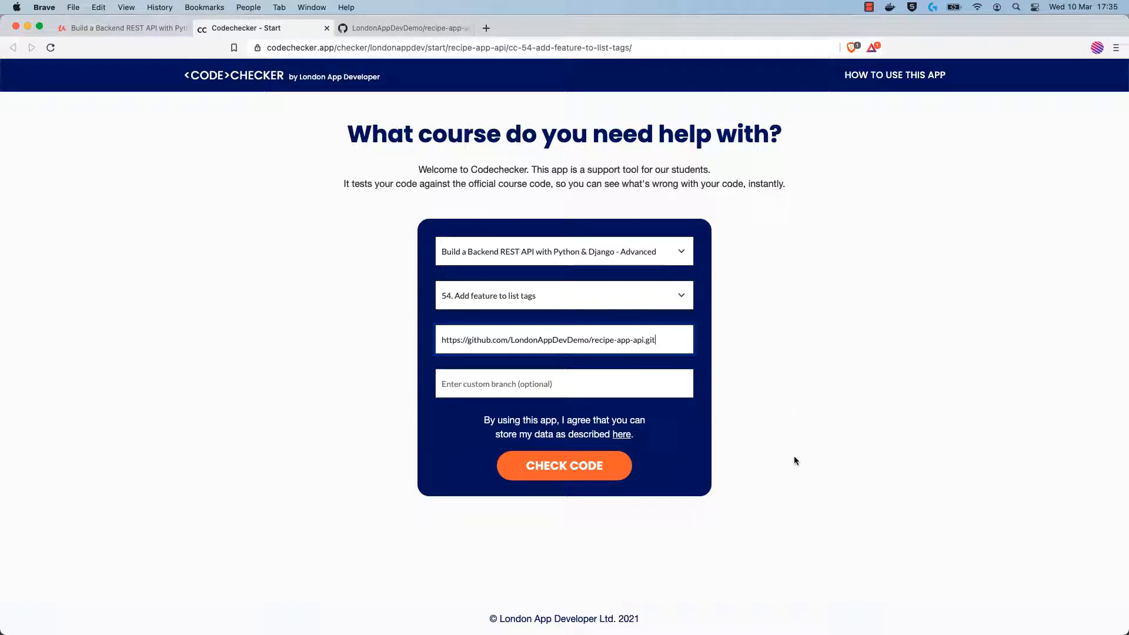
left_click(563, 466)
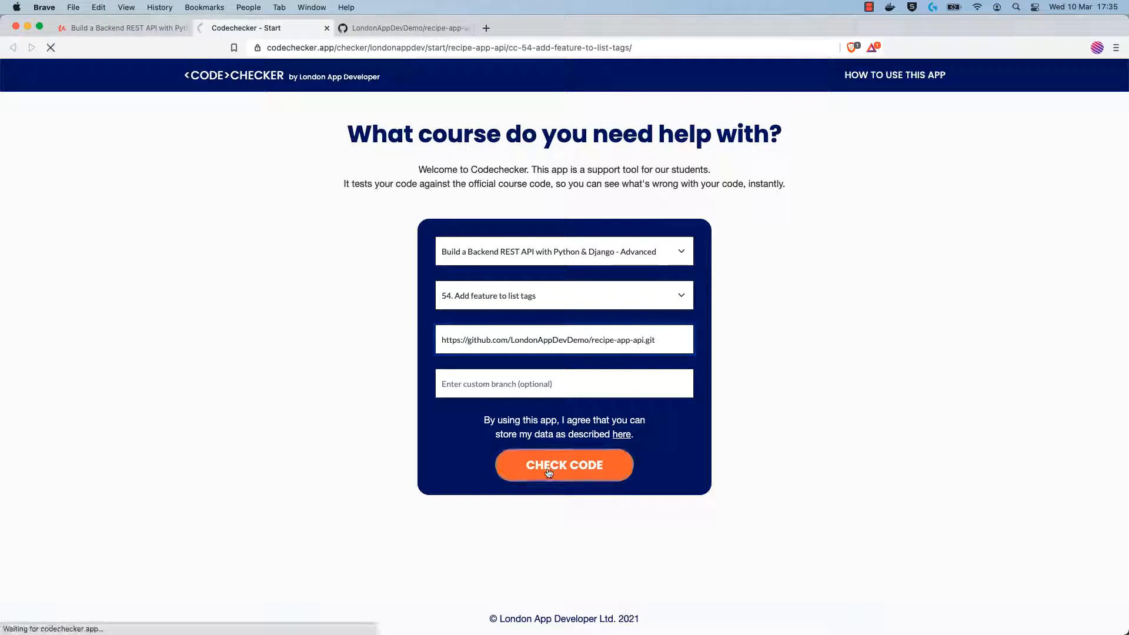
left_click(563, 464)
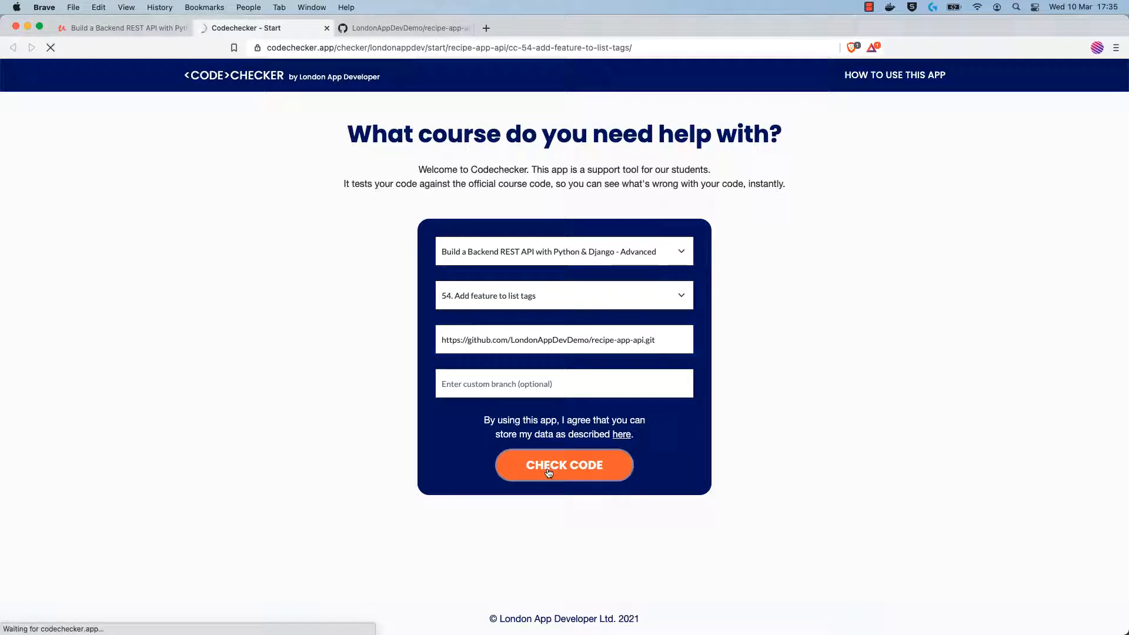
left_click(563, 464)
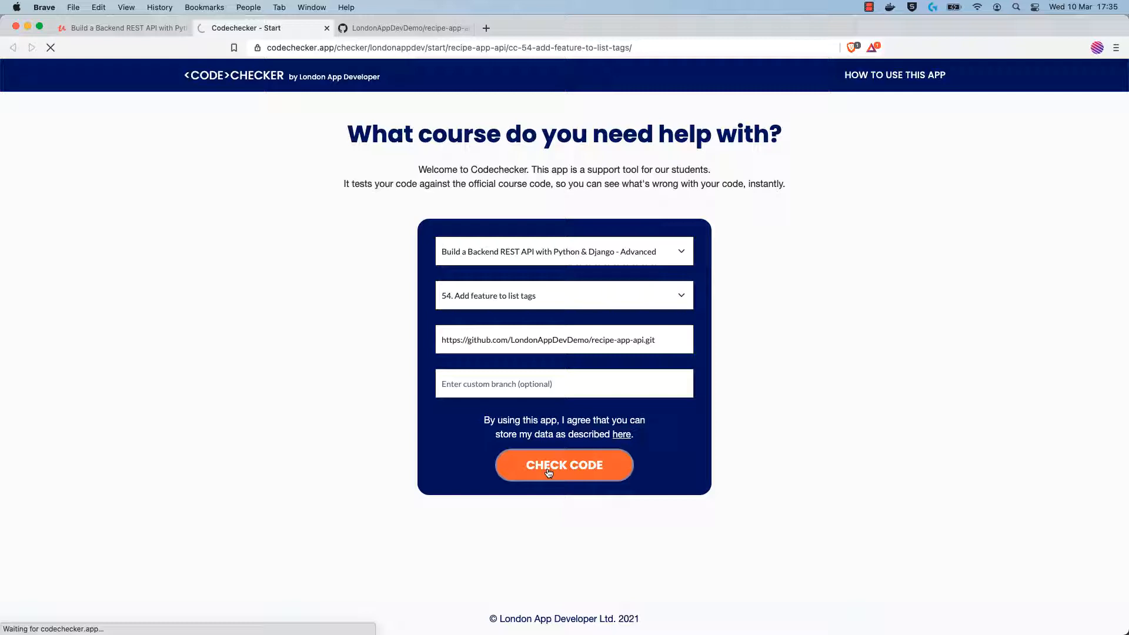
left_click(564, 464)
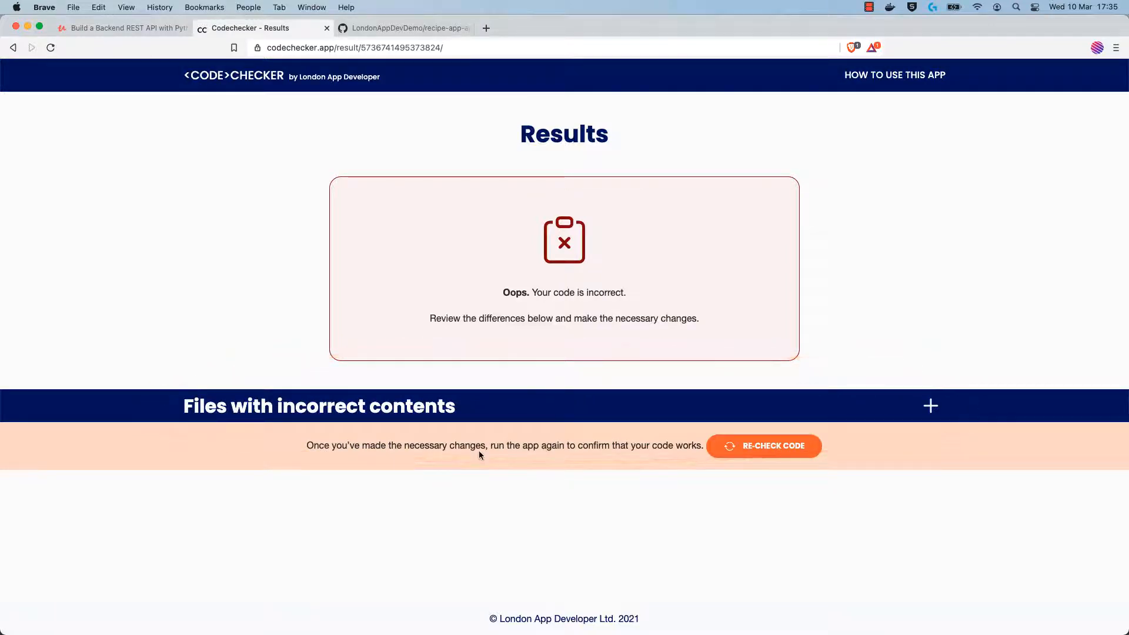
mouse_move(227, 453)
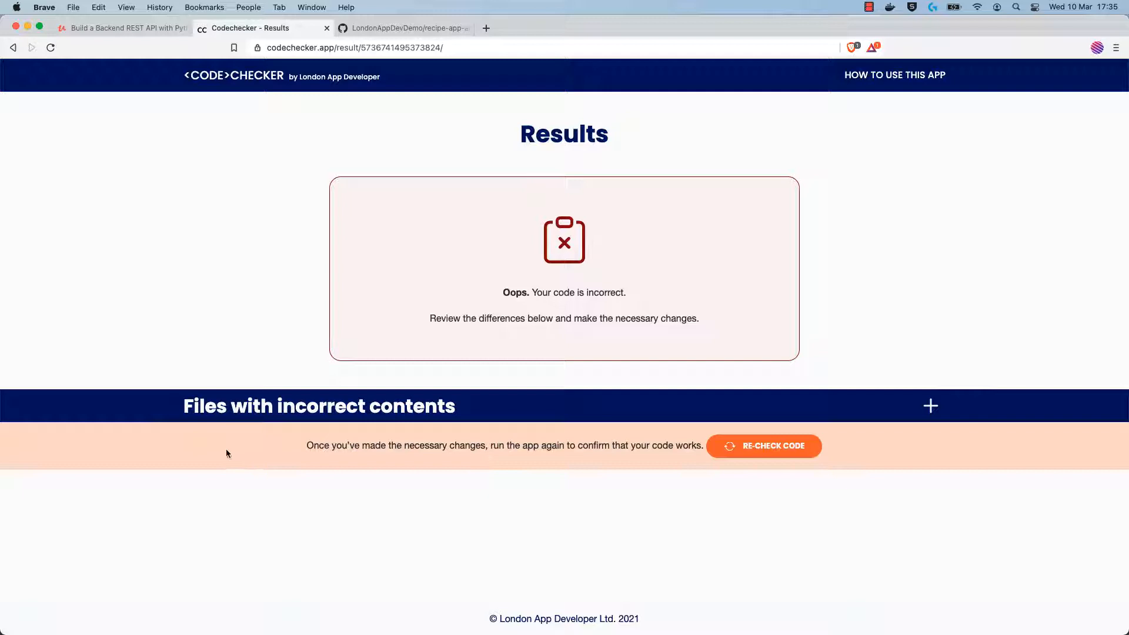
Expand the incorrect files list and show the diff for app/recipe/views.py
left_click(928, 405)
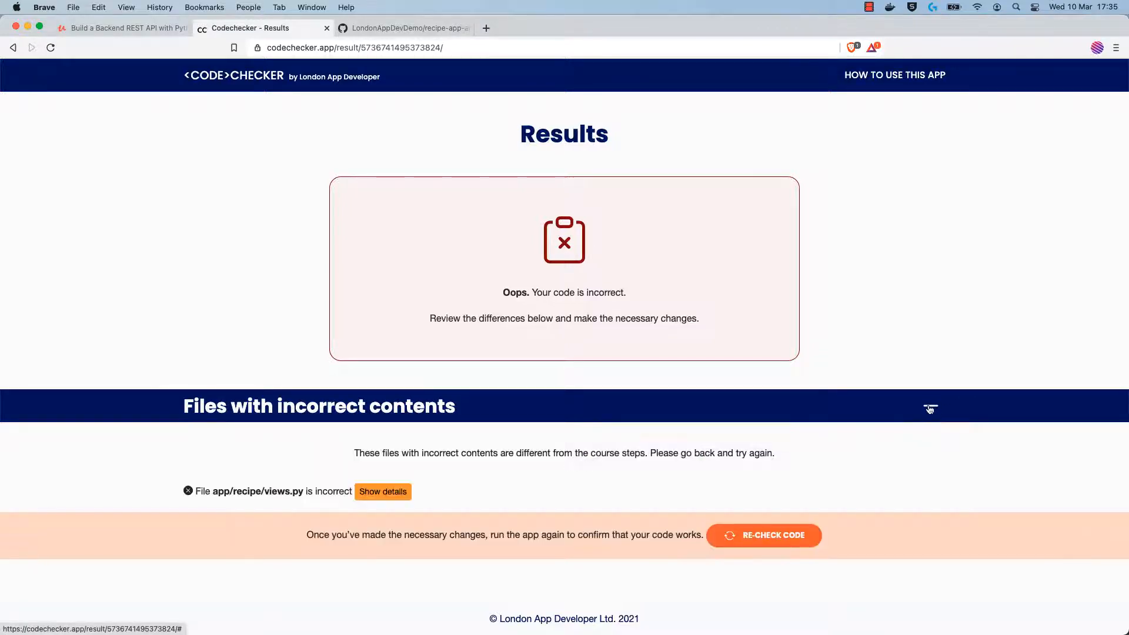
left_click(929, 405)
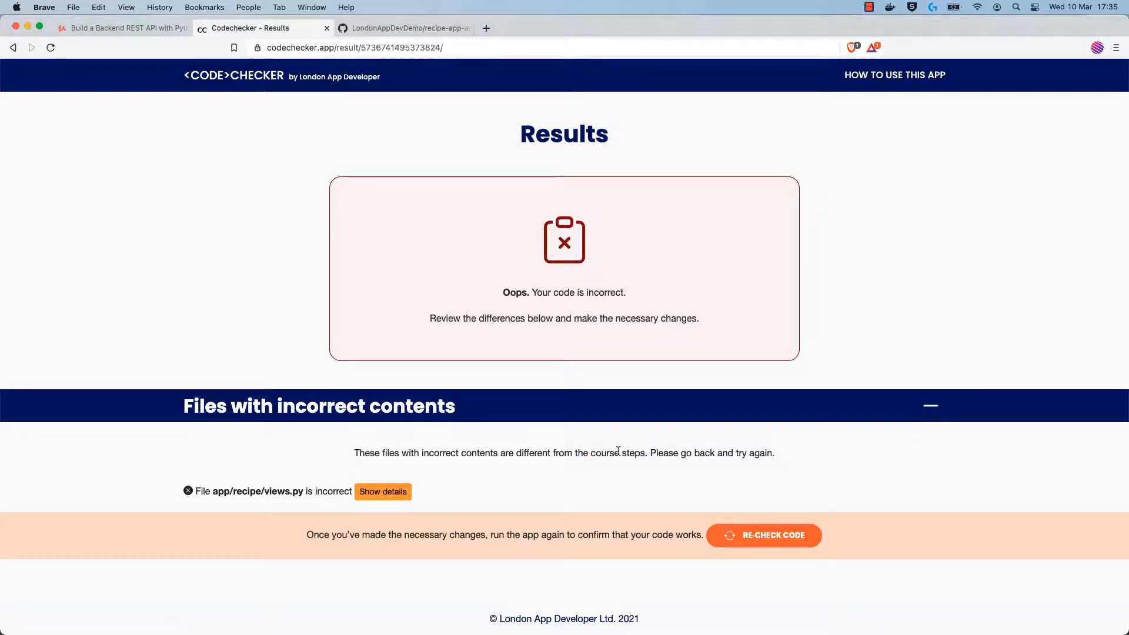
mouse_move(150, 527)
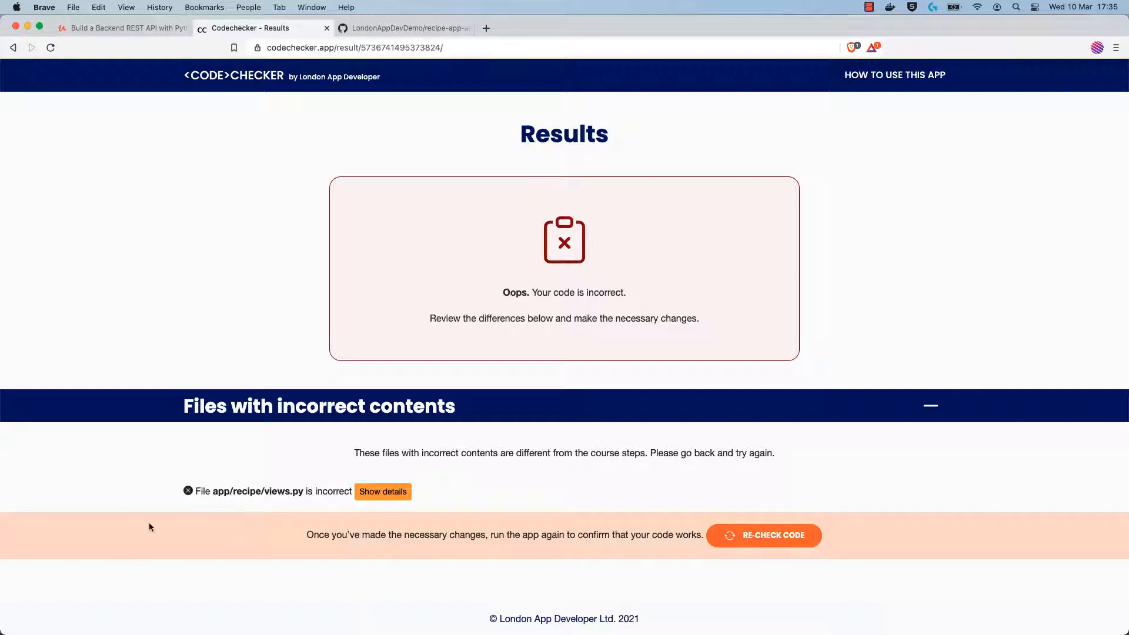
mouse_move(258, 492)
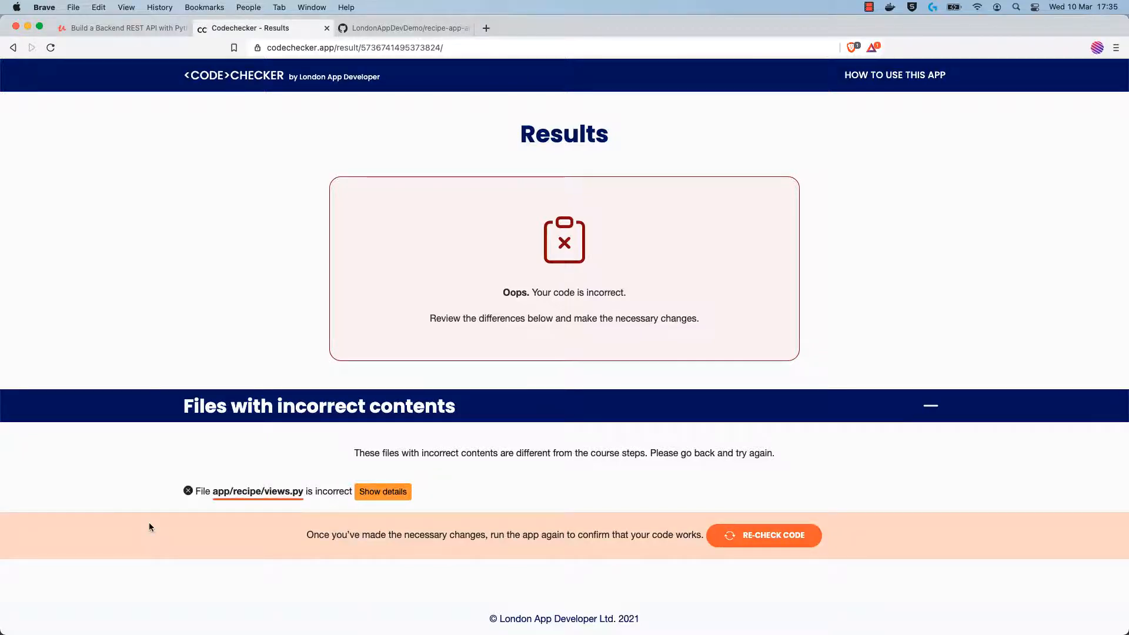
left_click(382, 492)
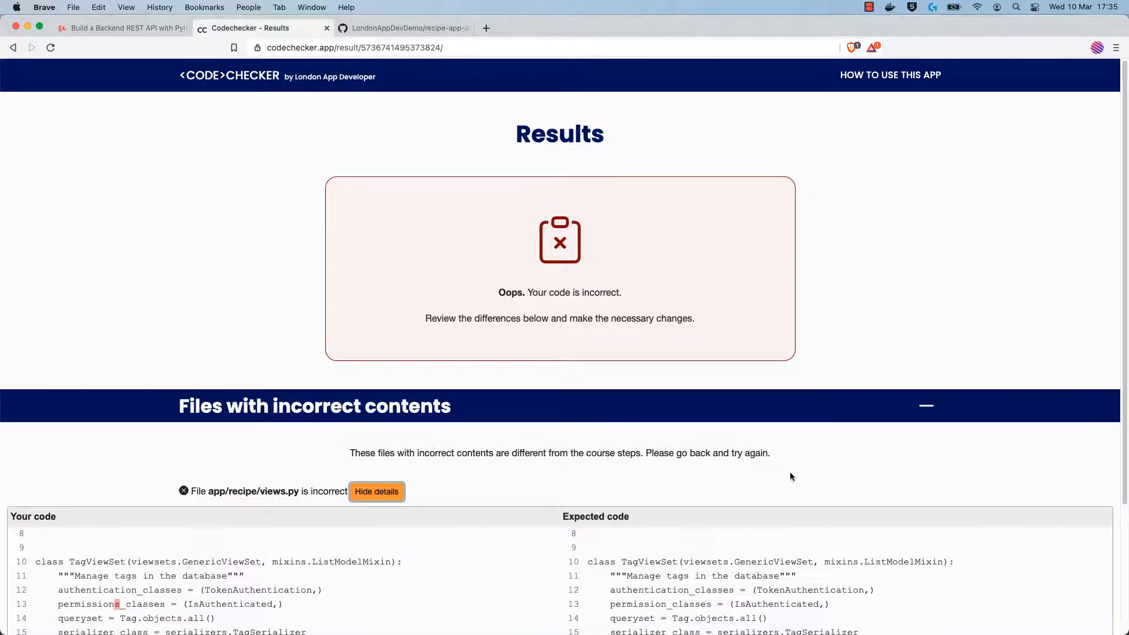
scroll("down", 3)
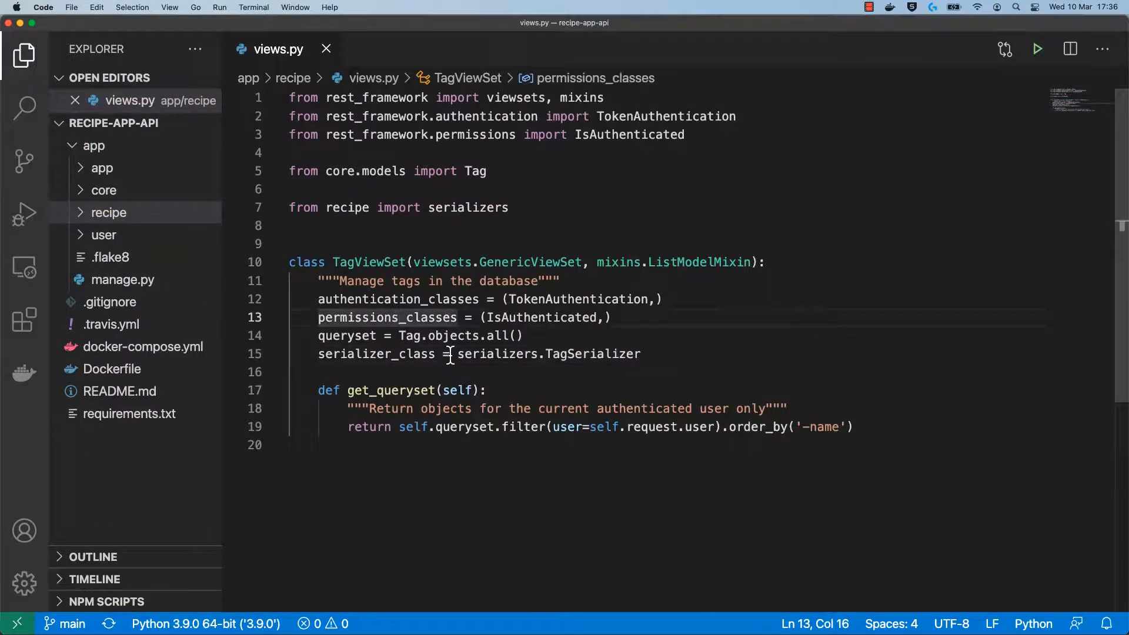
Fix permissions_classes to permission_classes in views.py and start a git commit in Terminal
key("cmd+tab")
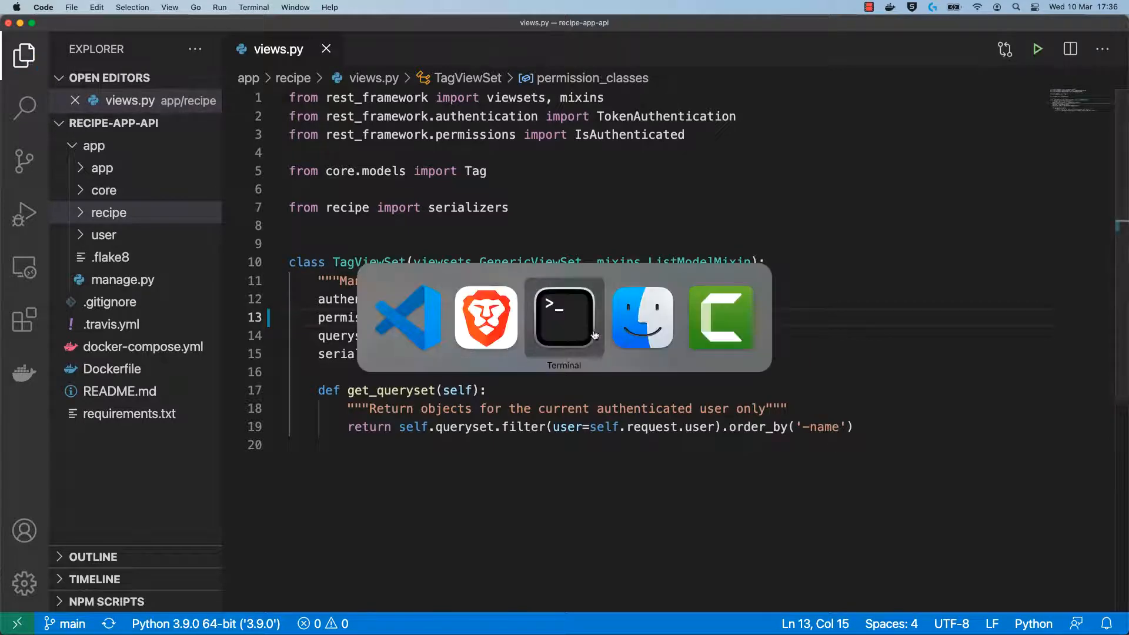
left_click(563, 319)
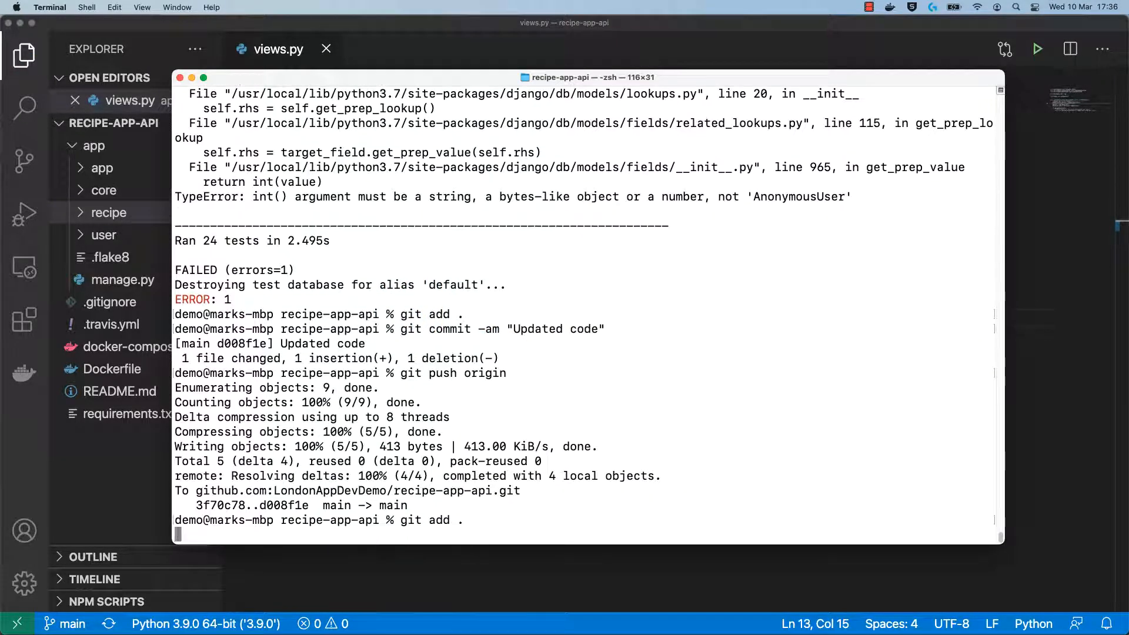
type("git commit -am \"")
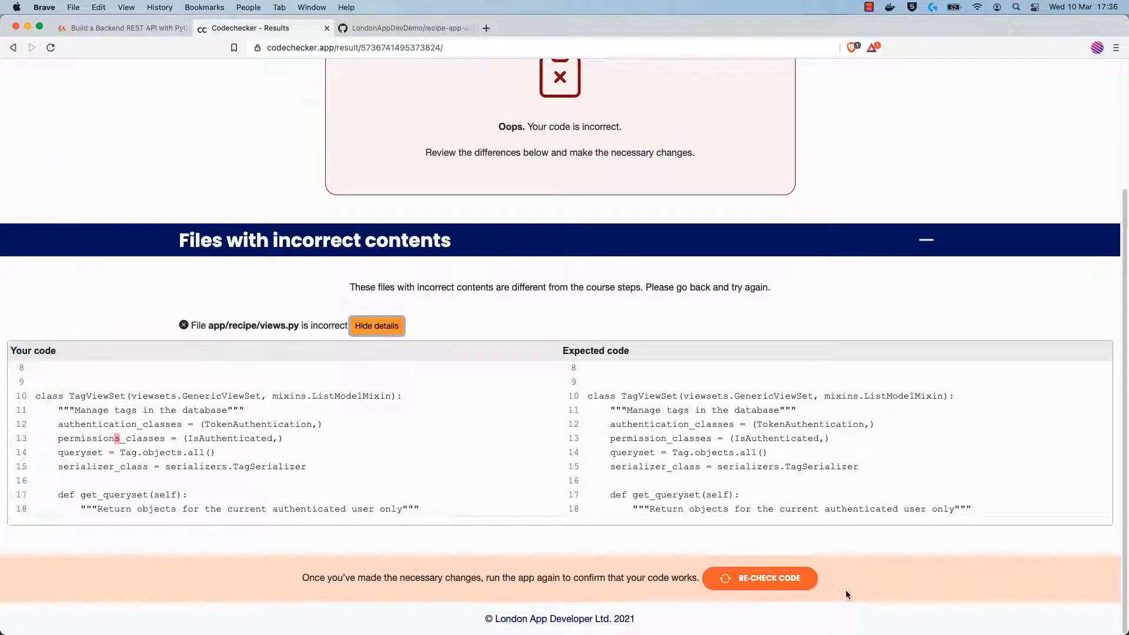
Re-check the updated repository code with RE-CHECK CODE
left_click(758, 578)
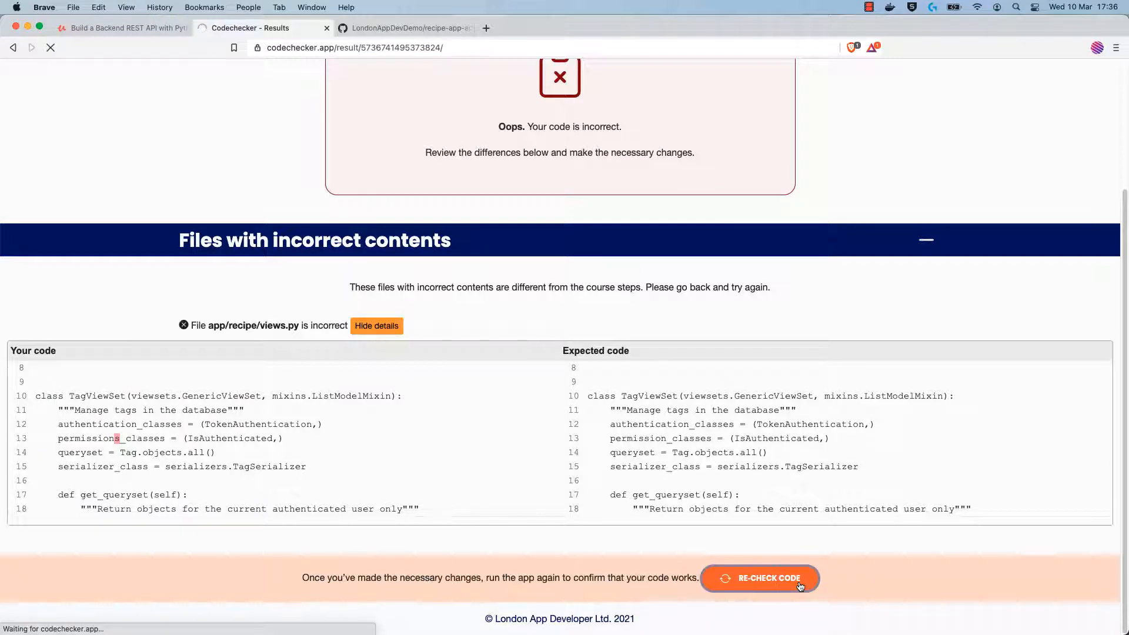
left_click(758, 578)
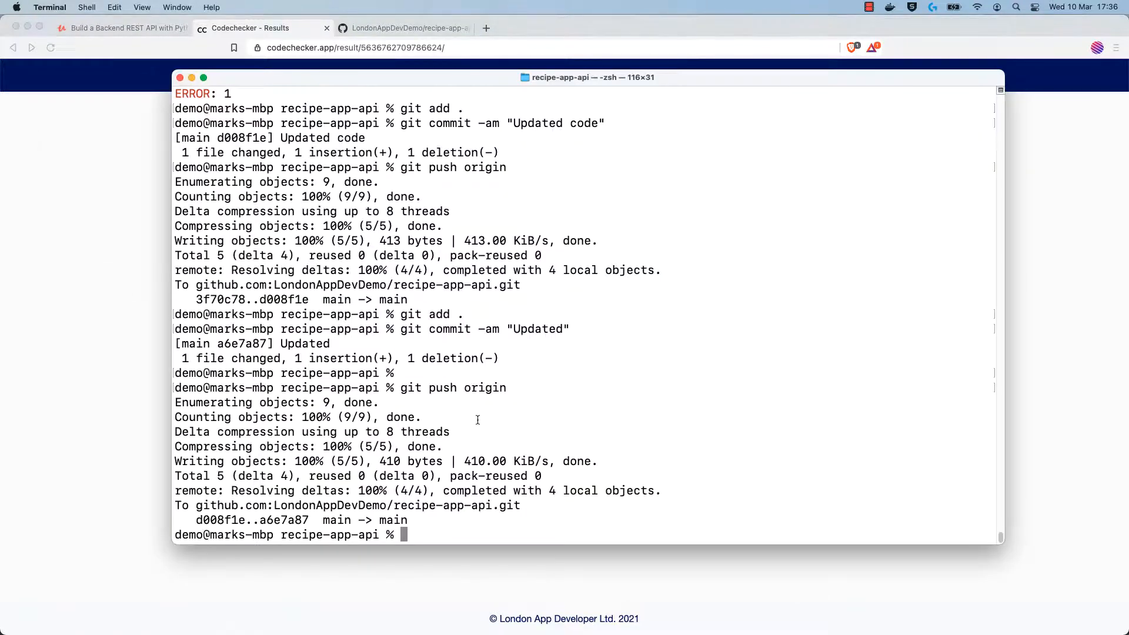
Write docker-compose run app sh -c "python manage.py test" to run the Django tests
type("docker-compose")
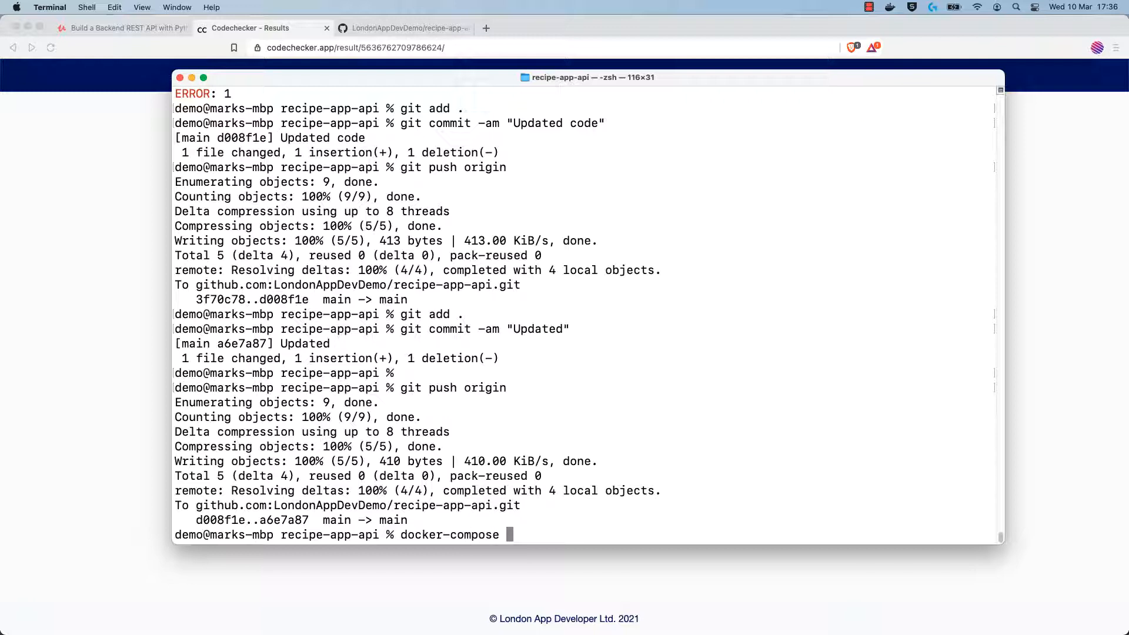
type("run app -s")
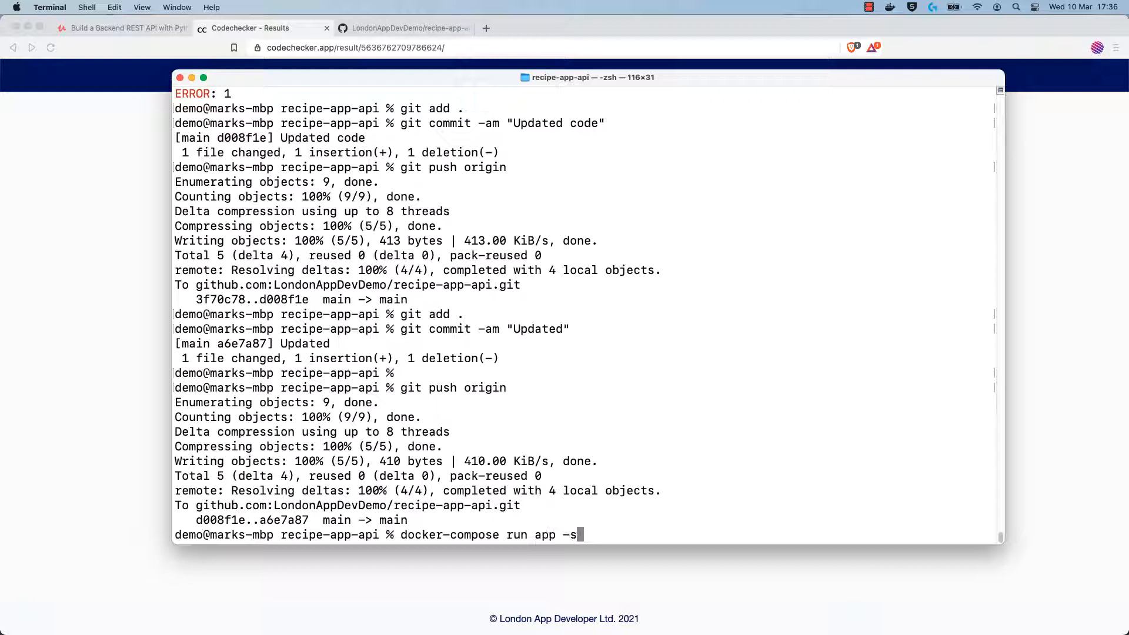
type("h -c \"py")
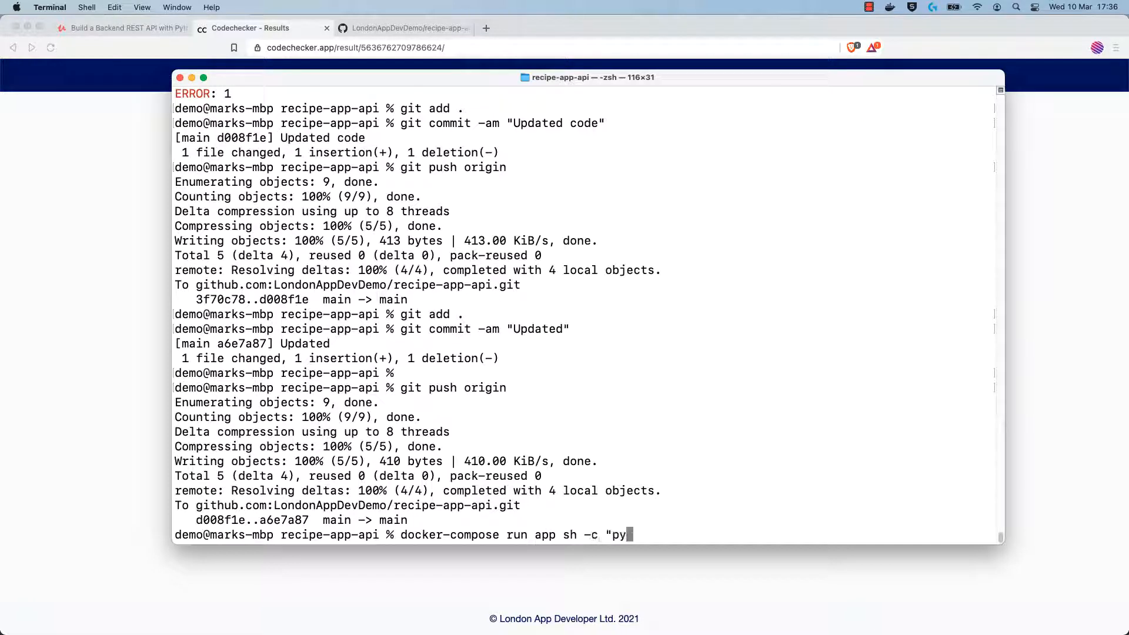
type("thon manage.py t")
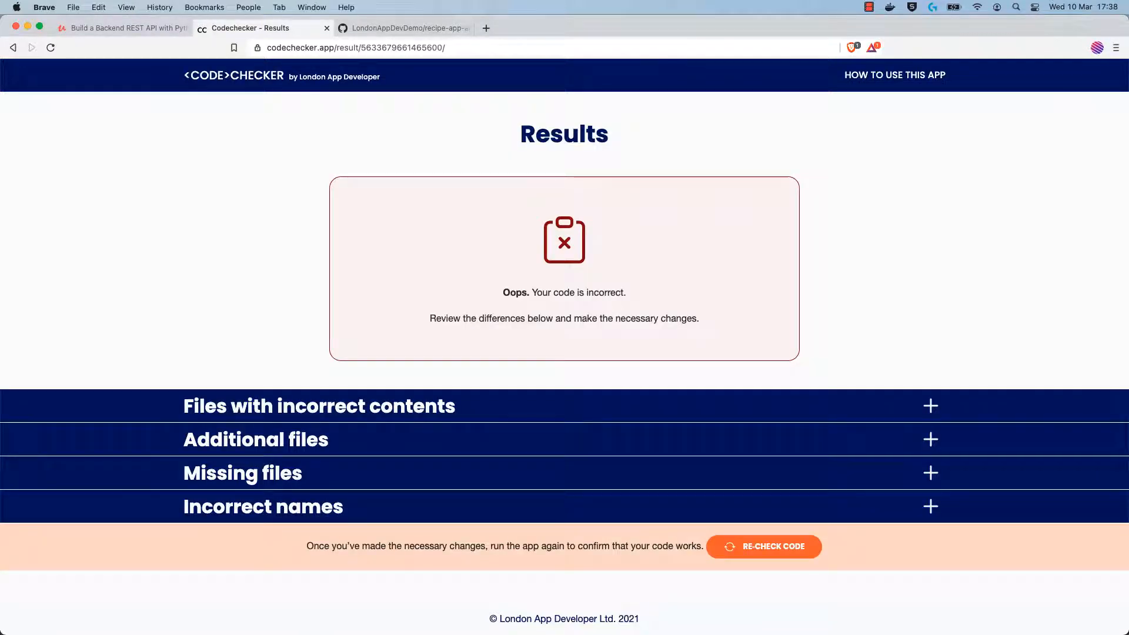
mouse_move(1032, 552)
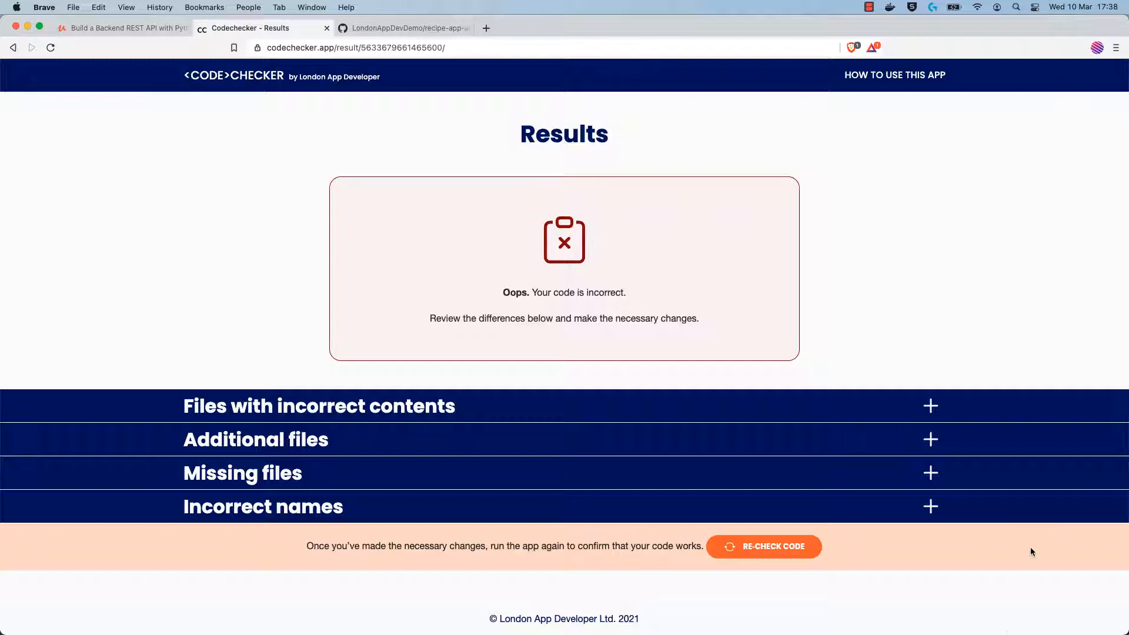
Expand the incorrect files, view one file's diff and select its deep link URL for sharing
left_click(374, 47)
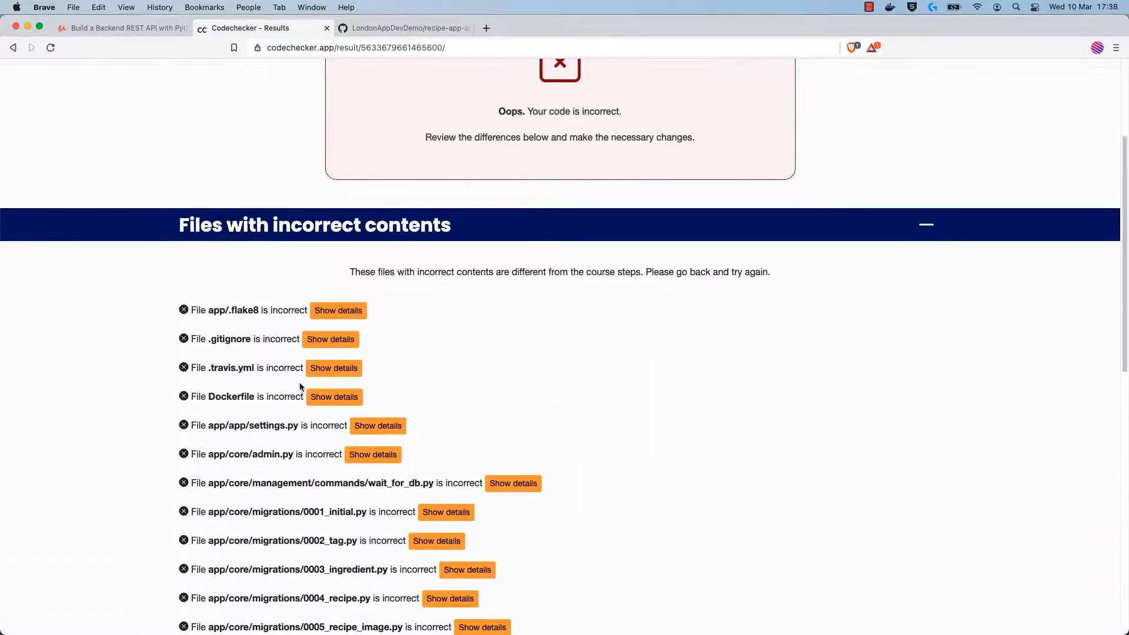
left_click(332, 368)
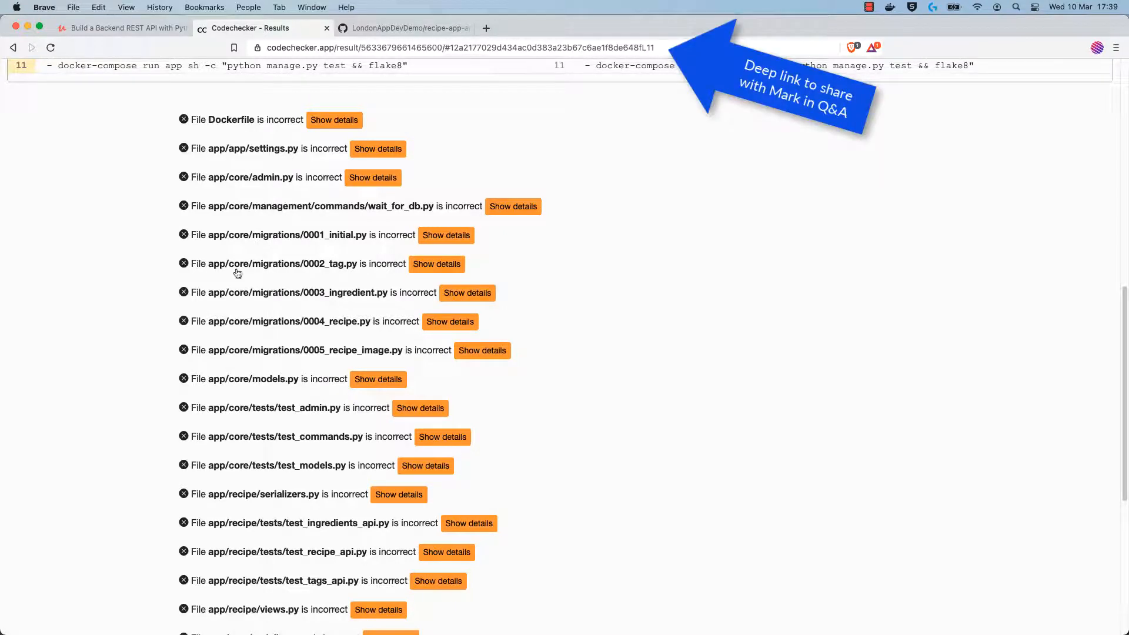
left_click(461, 47)
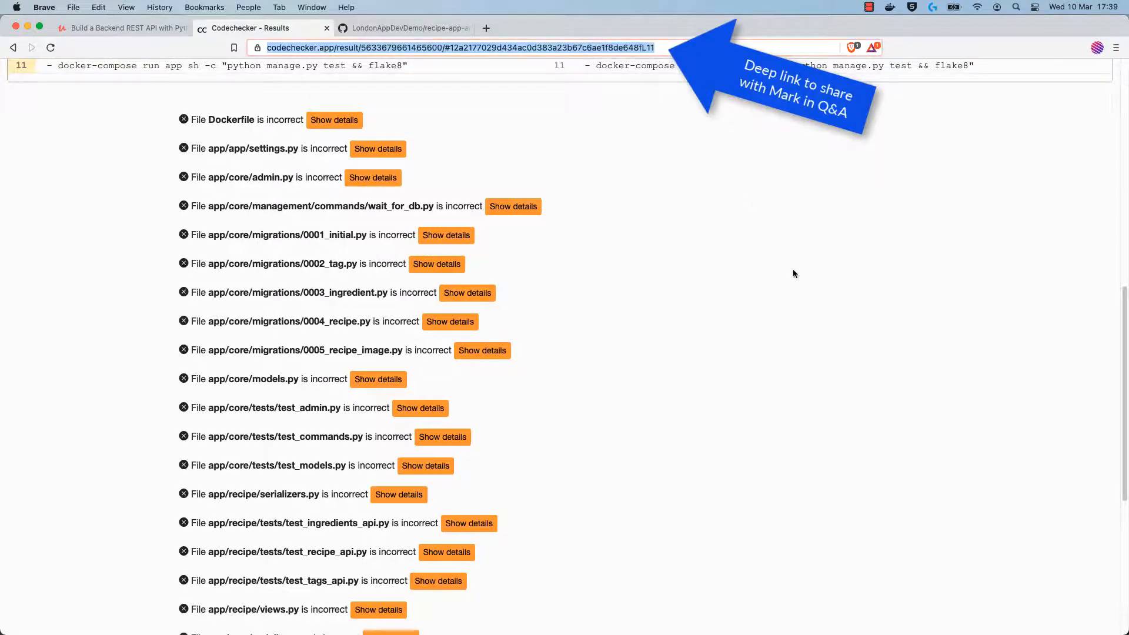